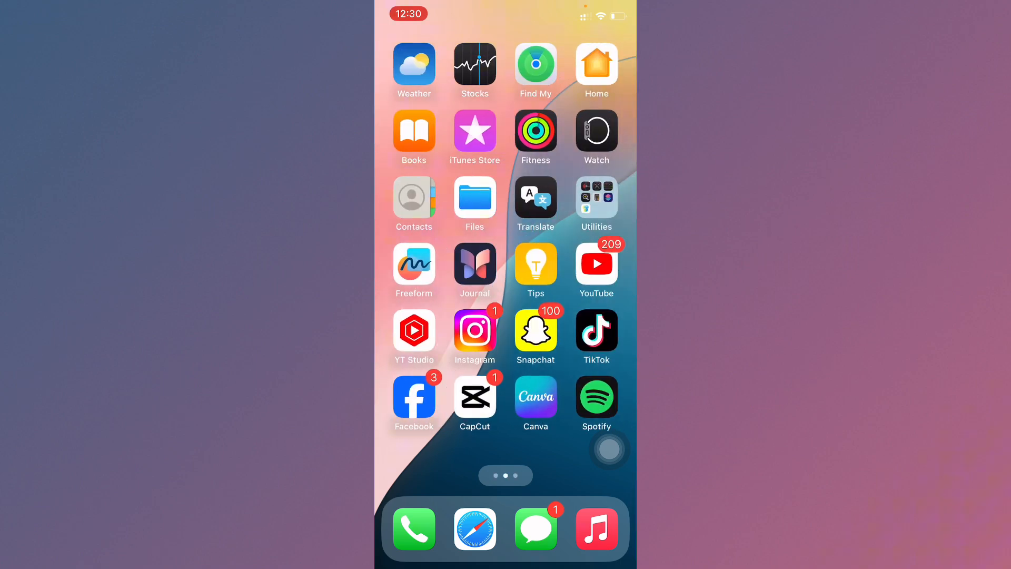
Step: Swipe to the Settings app and reach the main settings list
scroll("left", 3)
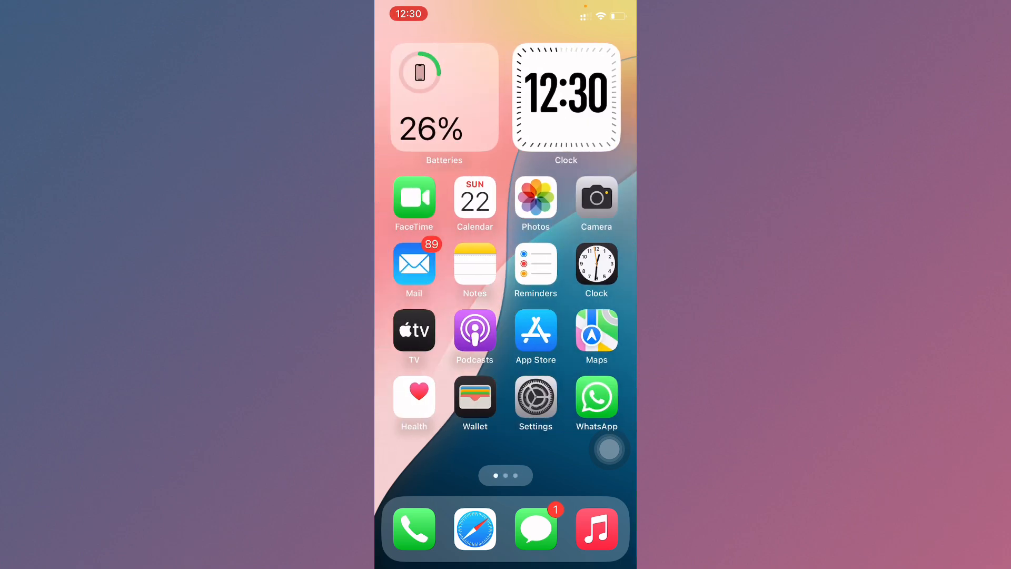
scroll("left", 3)
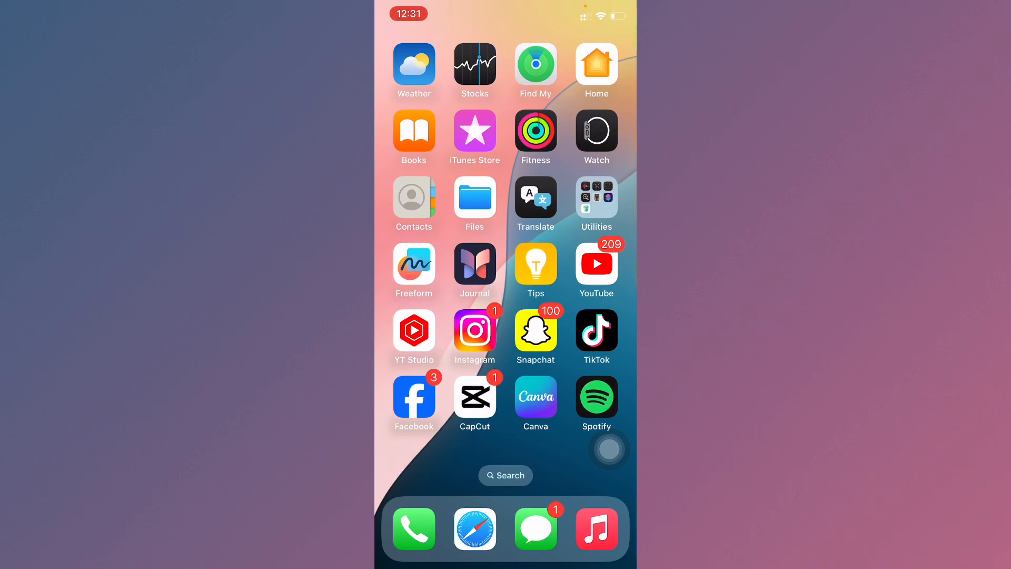
scroll("left", 3)
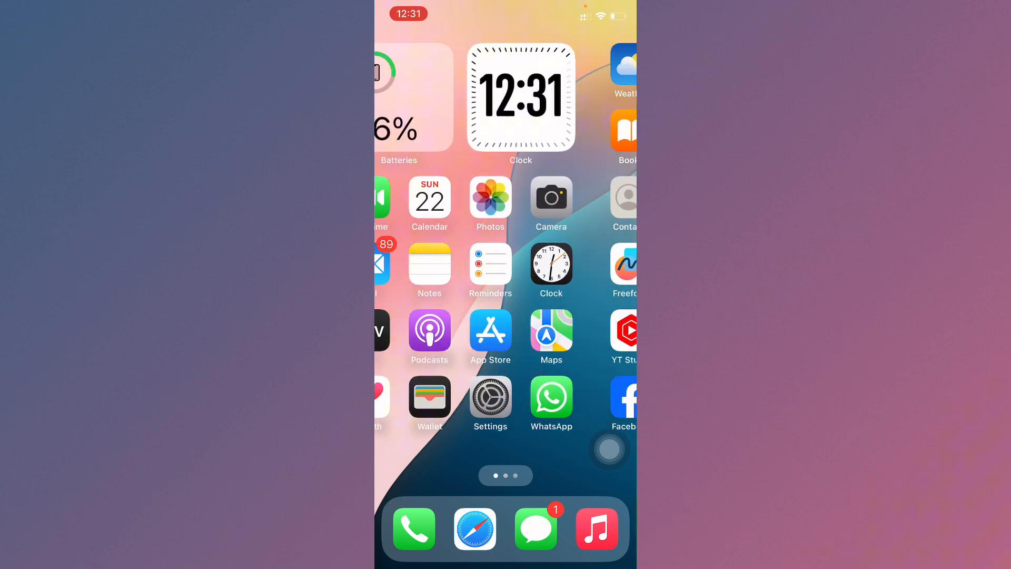
left_click(490, 401)
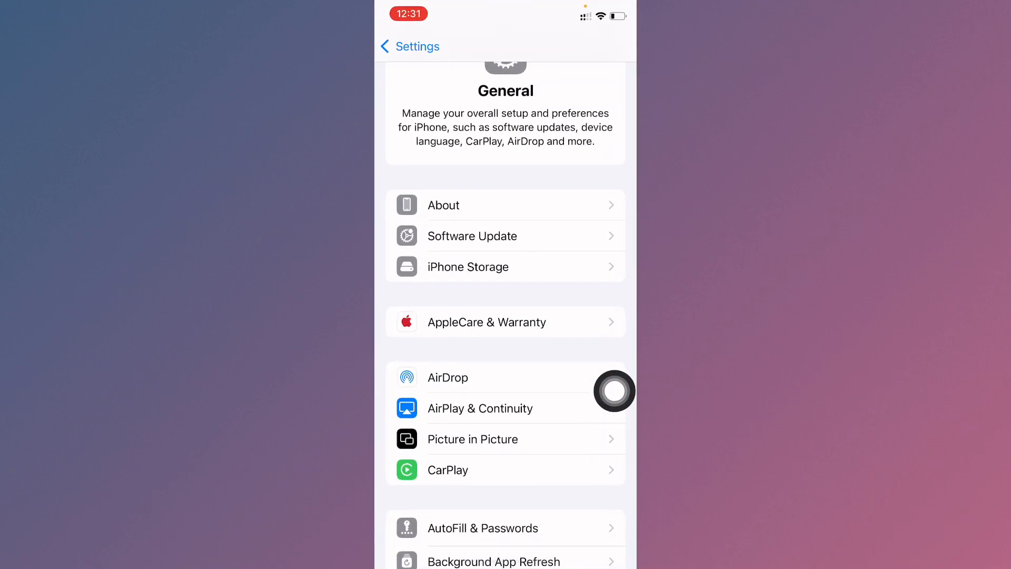
left_click(408, 47)
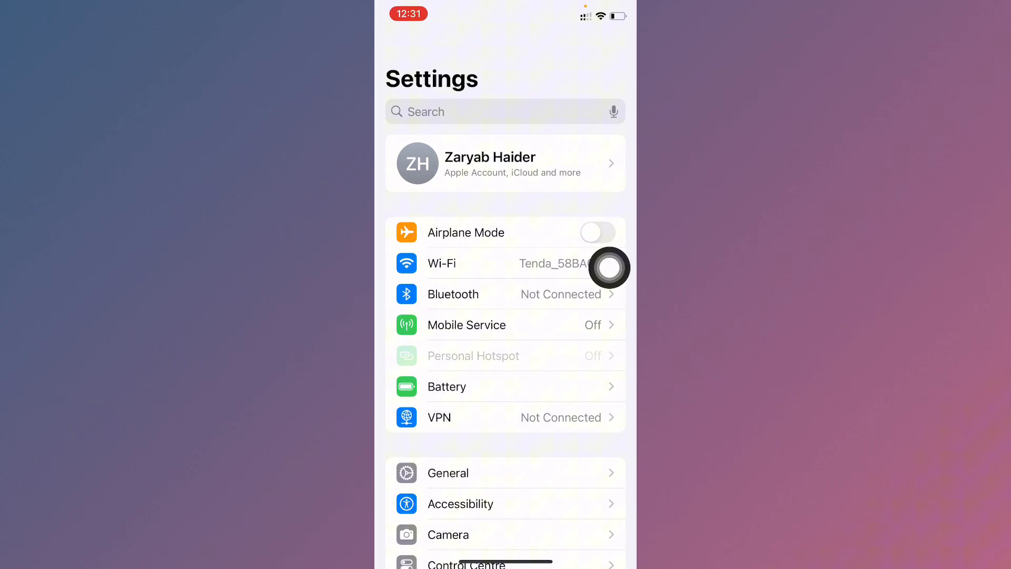
scroll("down", 3)
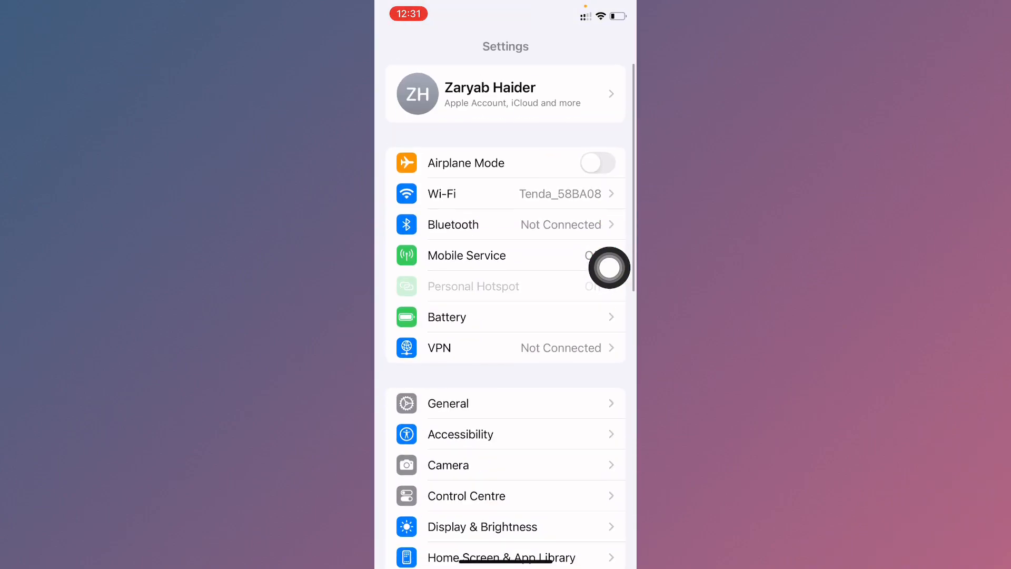
Step: Check in General > Software Update that the iPhone runs iOS 18.0, then return to General
left_click(448, 403)
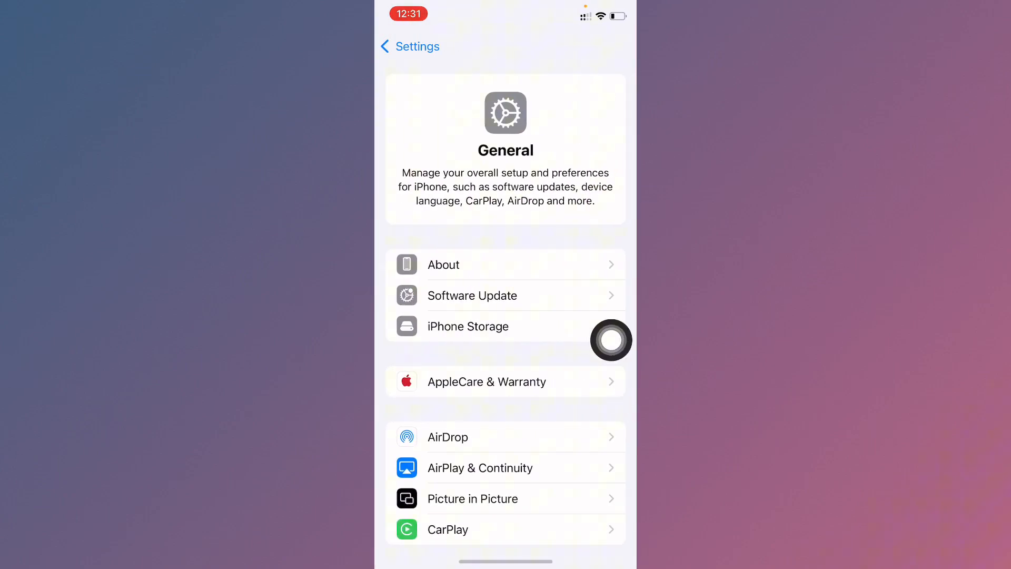
left_click(472, 295)
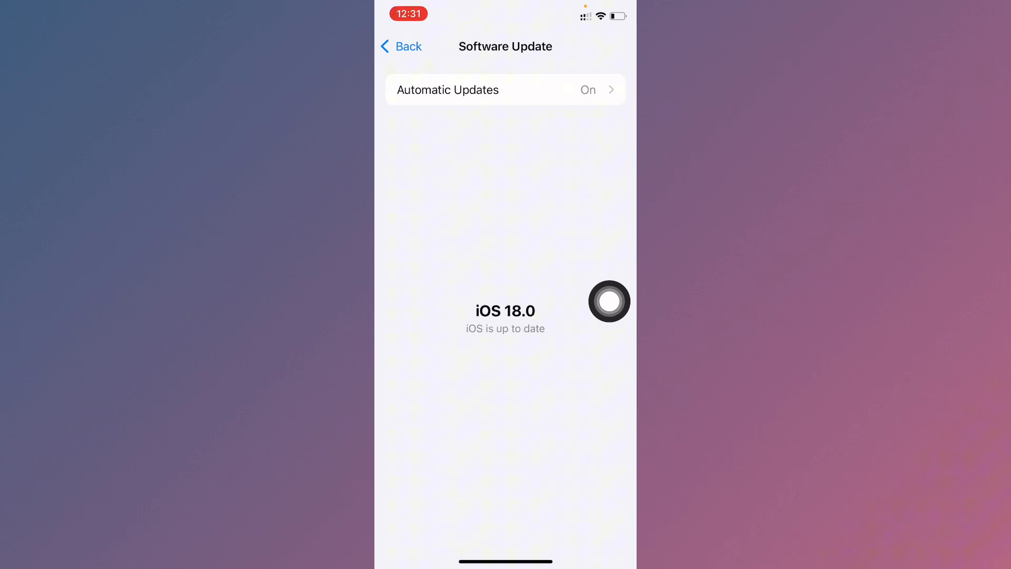
left_click(401, 46)
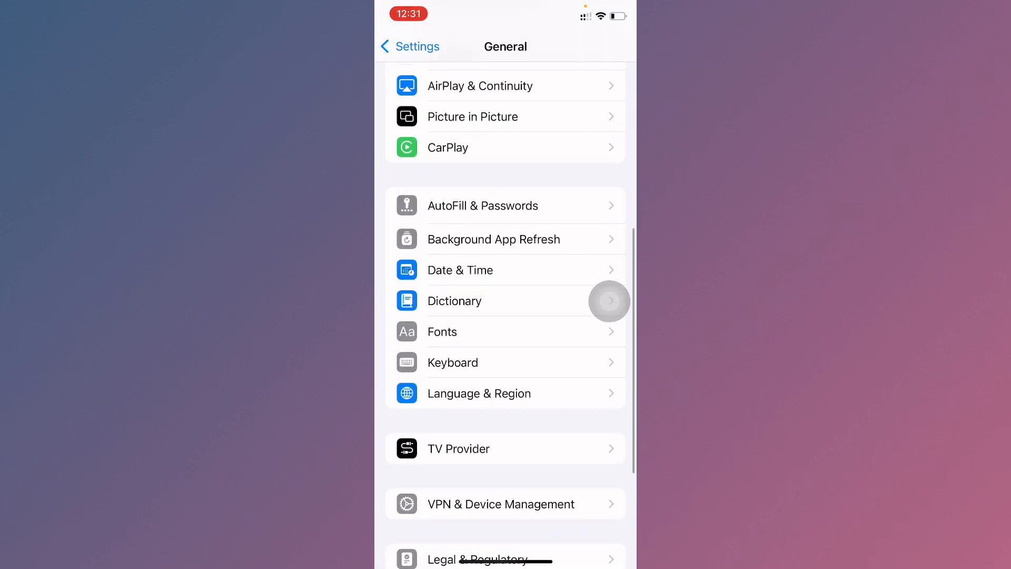
Step: Review the Keyboard settings, noting Auto-Correction is off
left_click(453, 361)
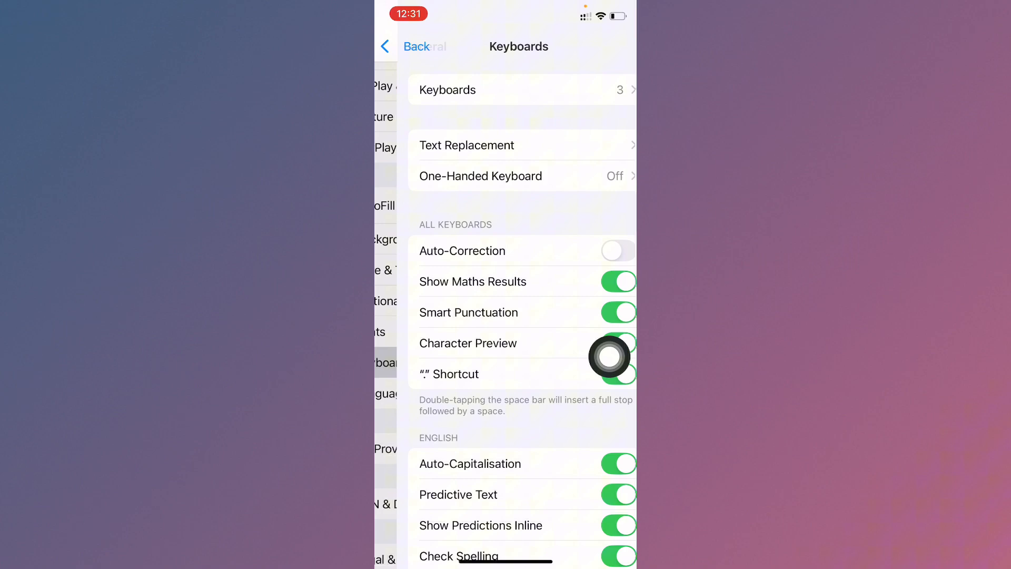
scroll("down", 3)
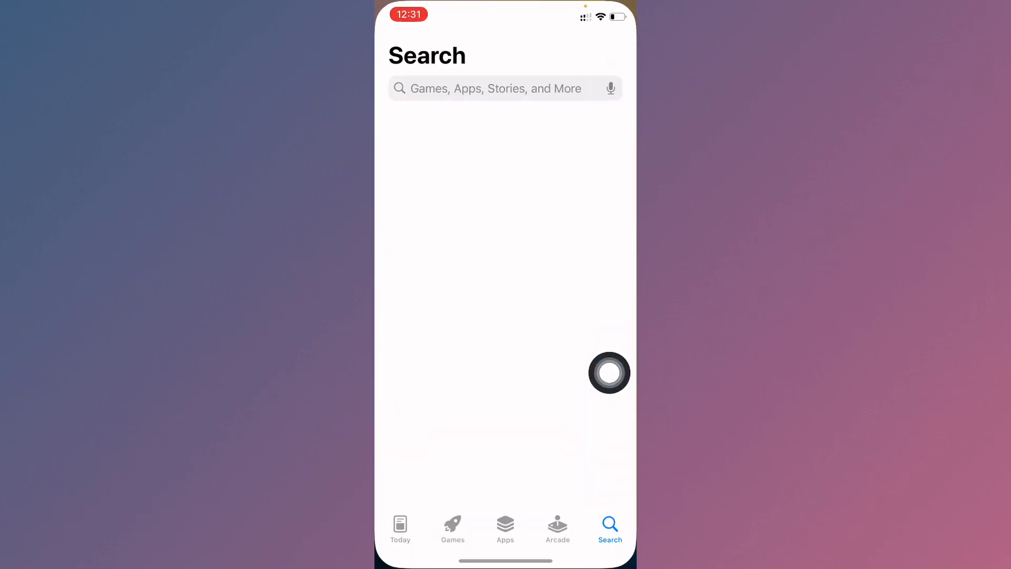
Step: Search 'emoji maker' to find Emoji Maker, Avatar Creator, then return to the emoji suggestions
left_click(504, 89)
type("emoji m")
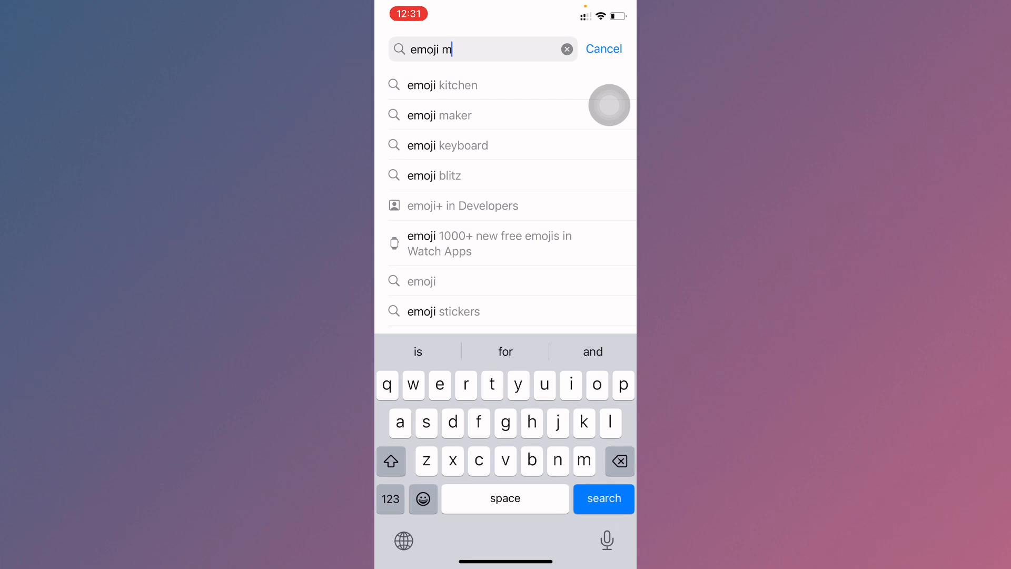
left_click(441, 115)
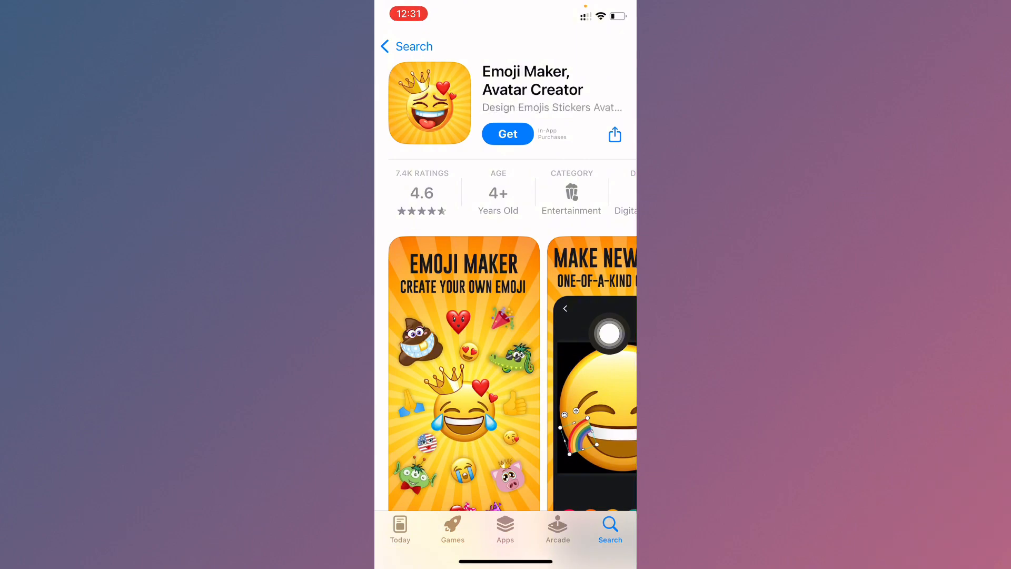
left_click(407, 45)
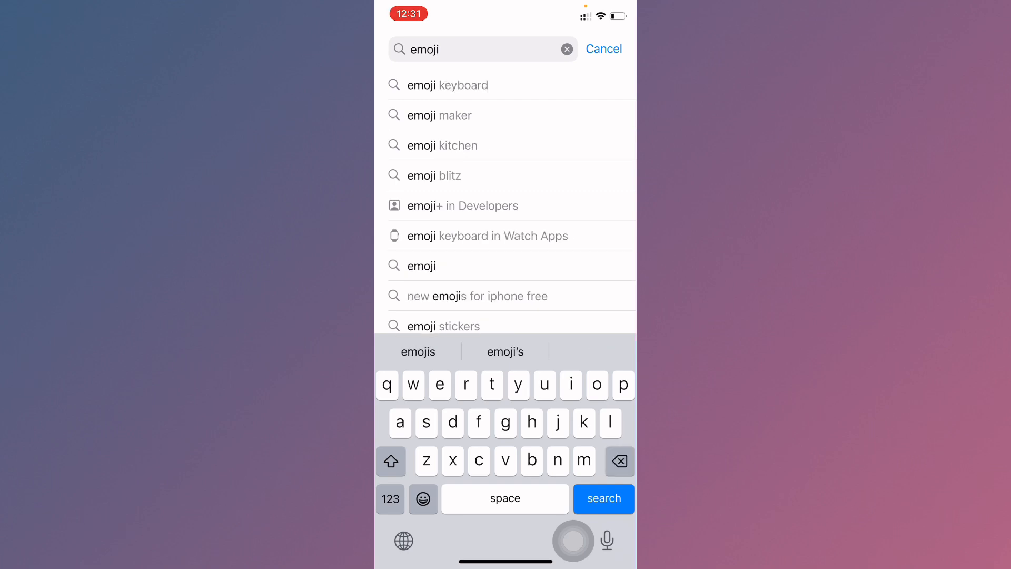
Step: Find Emoji+ via the 'new emojis for iphone free' search, then go to the Home Screen
left_click(478, 295)
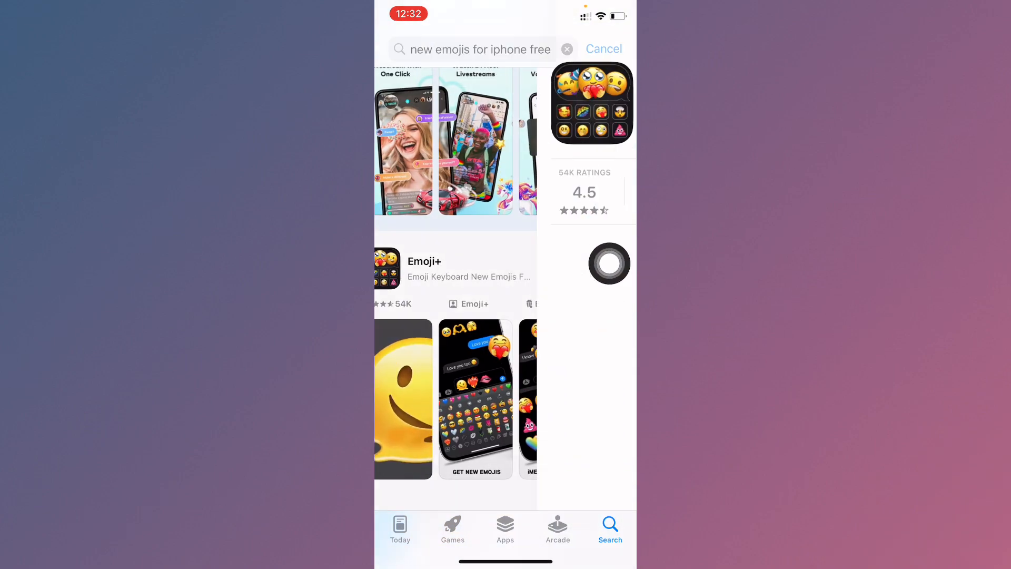
left_click(423, 261)
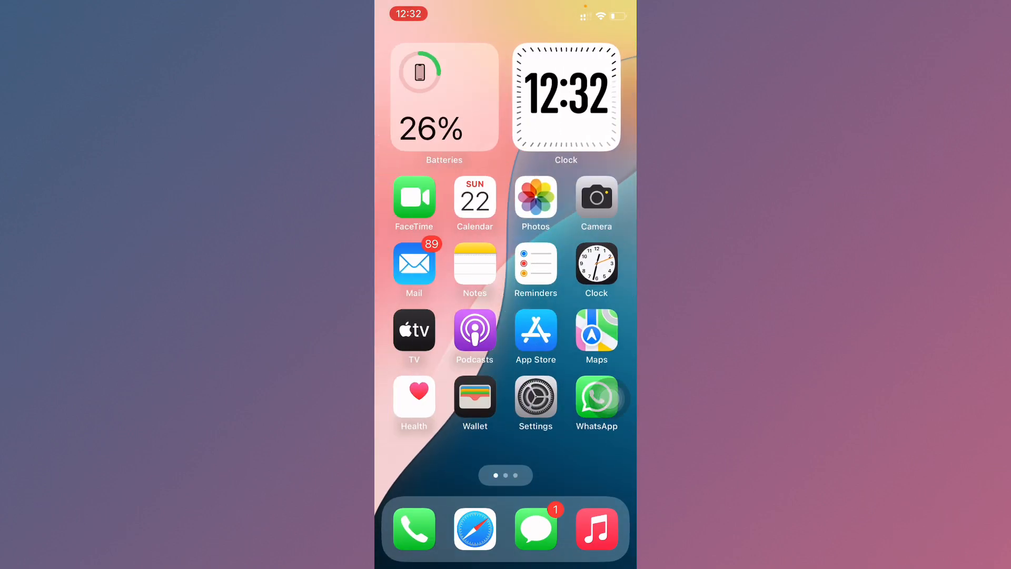
scroll("left", 3)
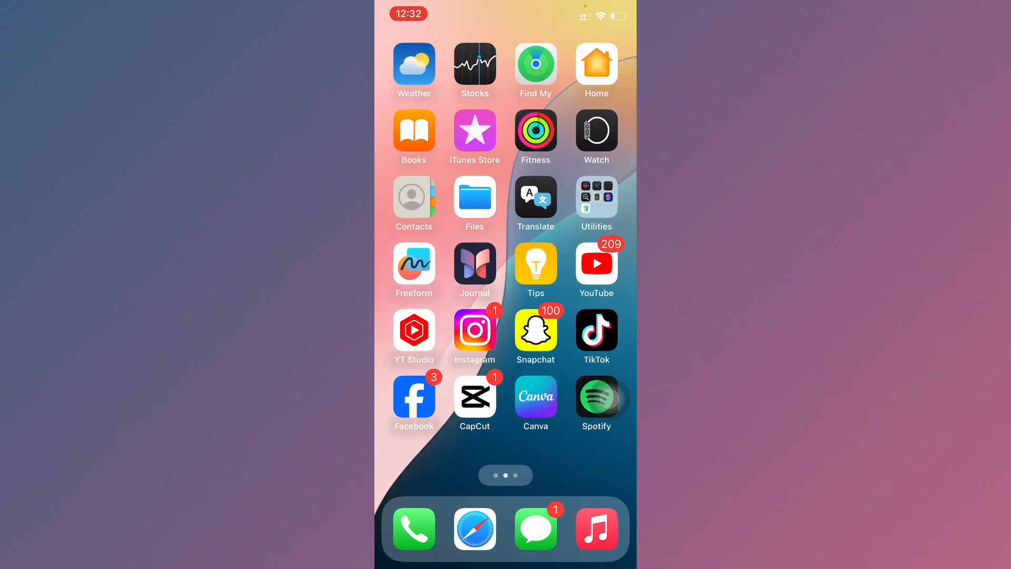